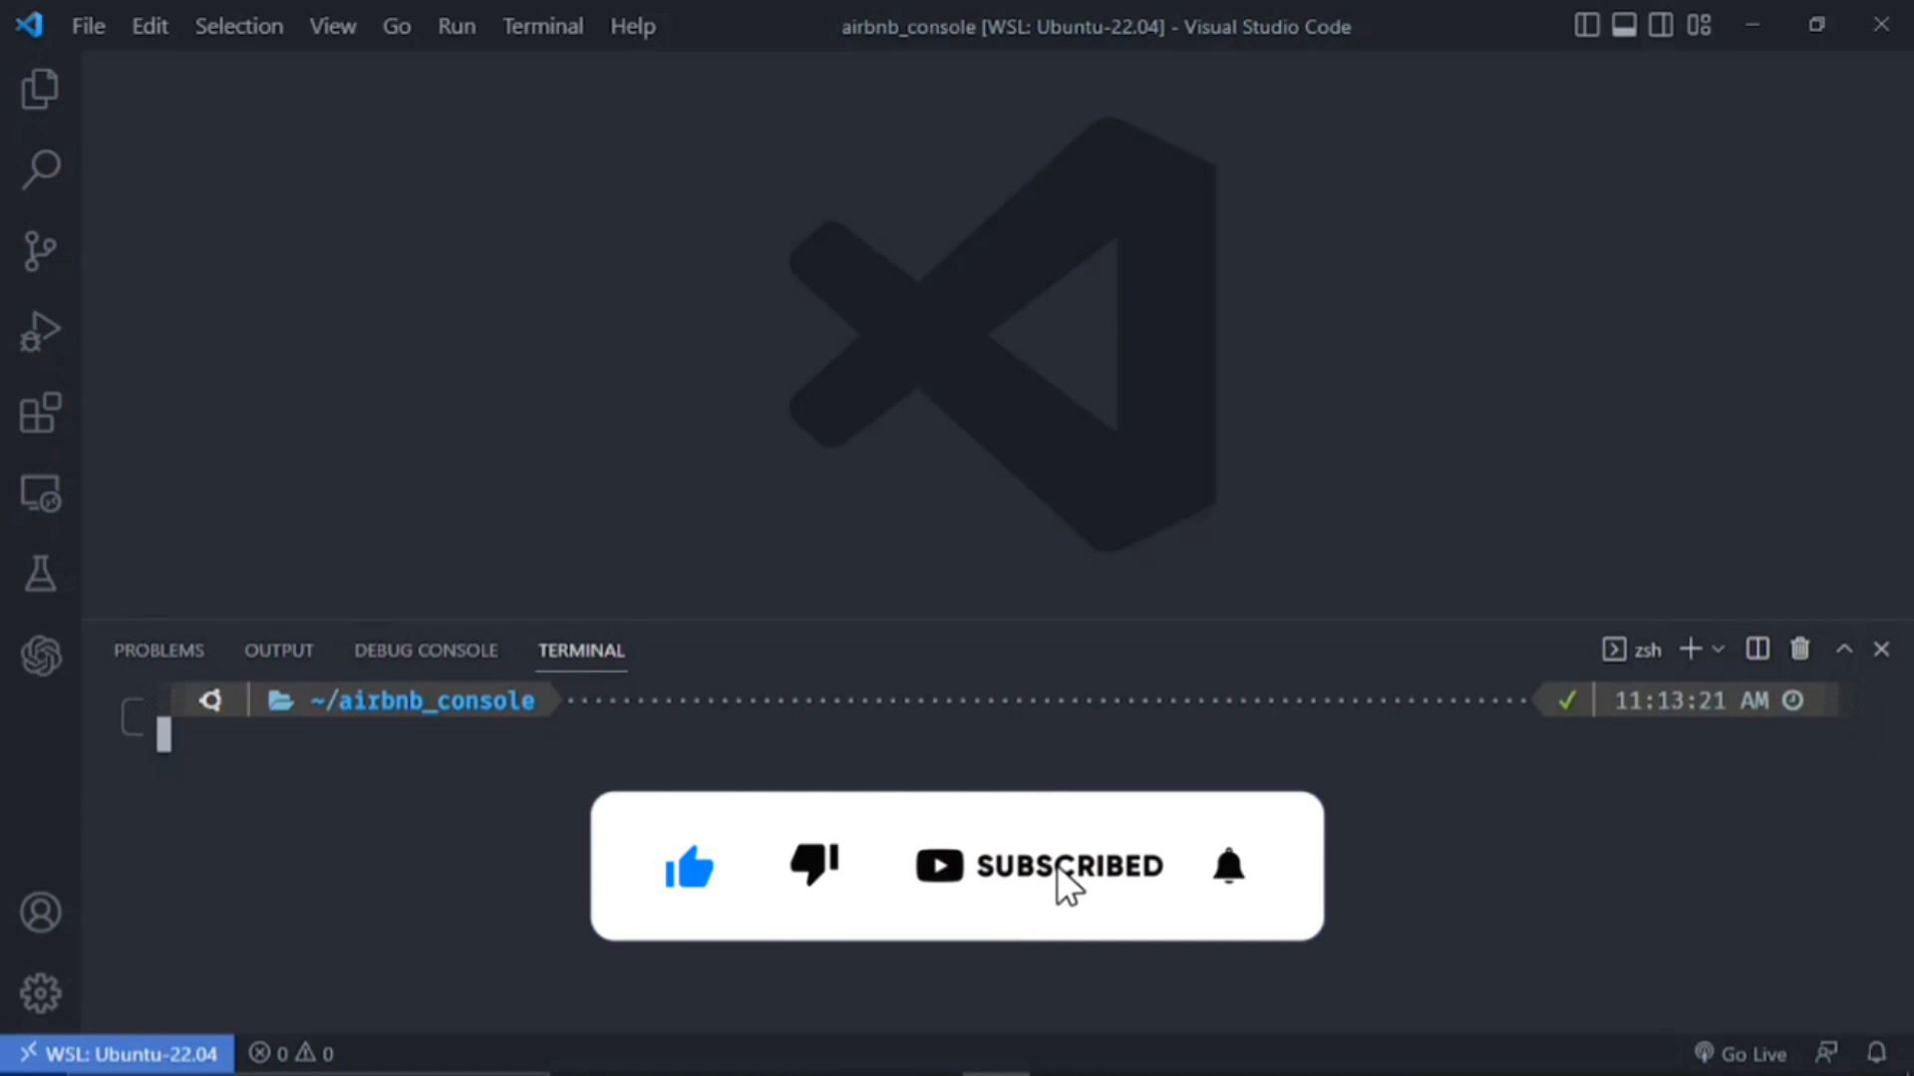
click(1228, 866)
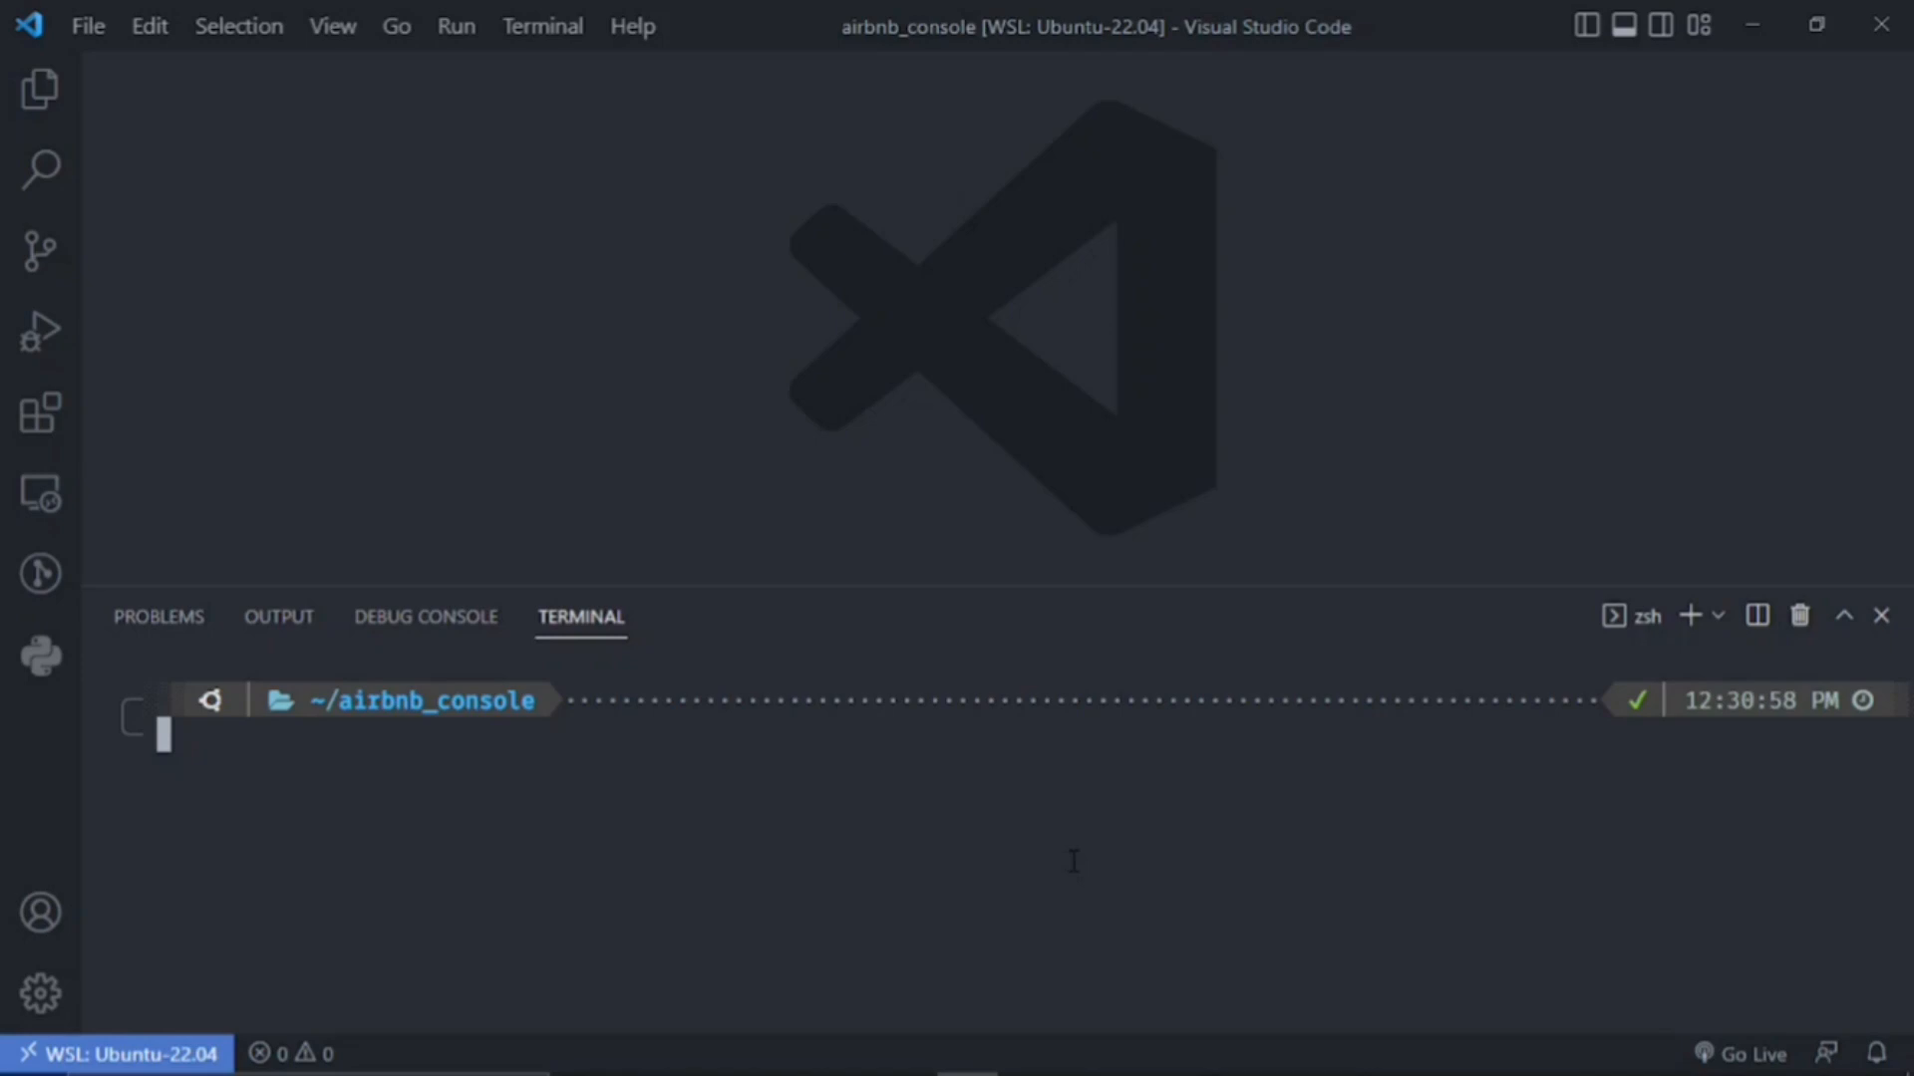
mouse_move(1157, 918)
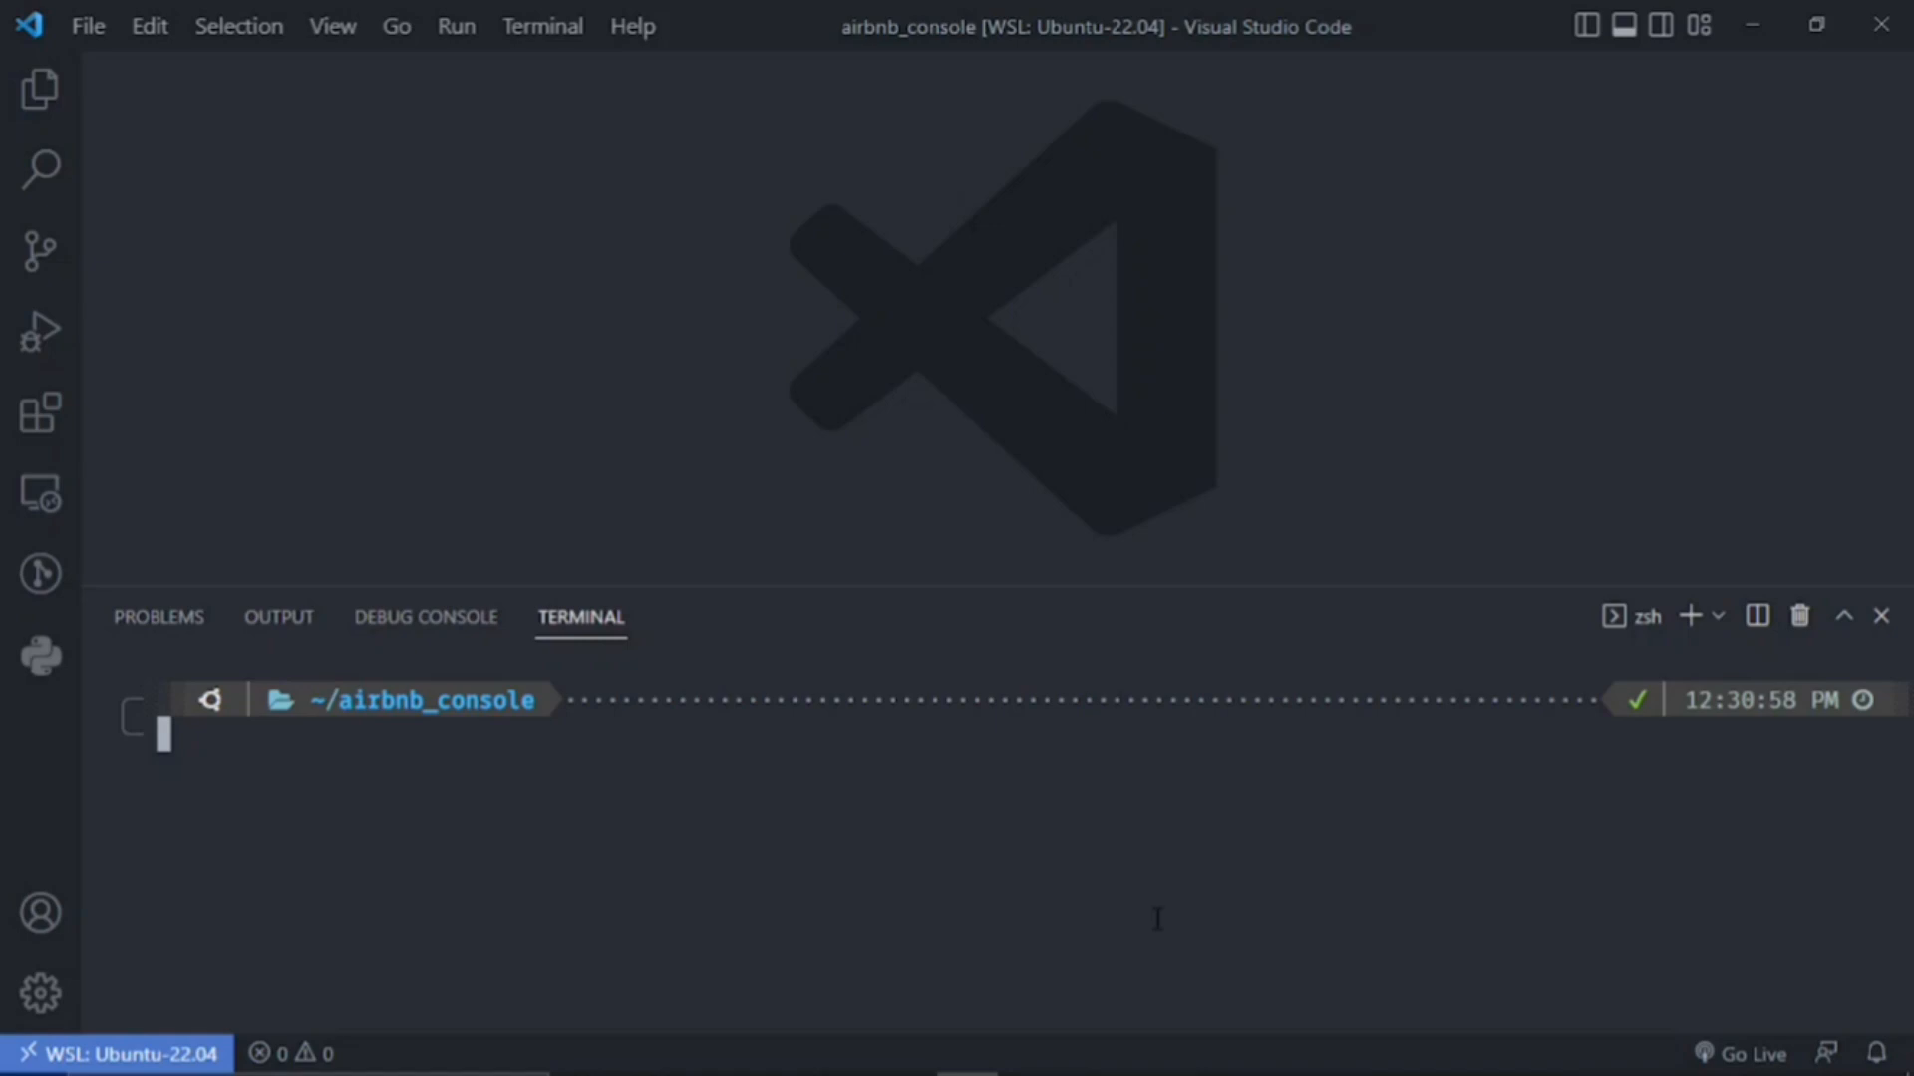
mouse_move(1049, 888)
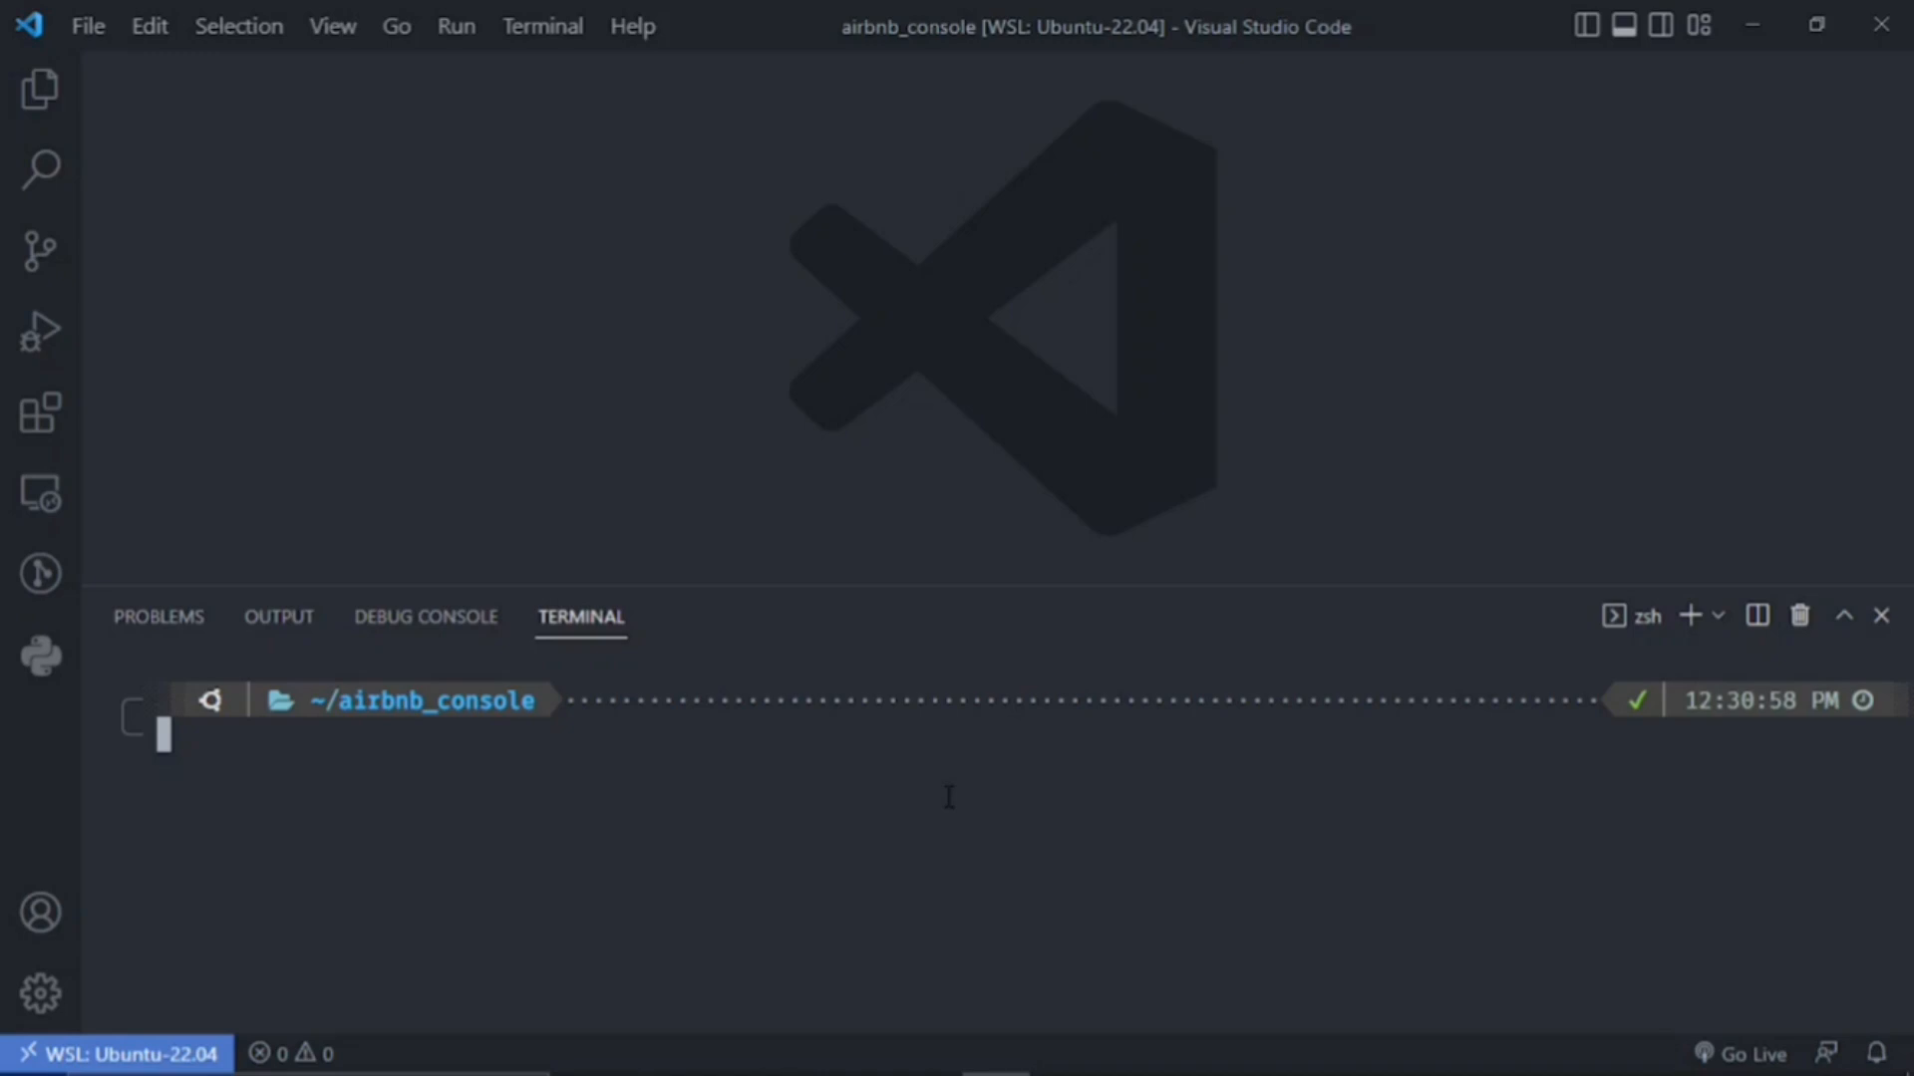
mouse_move(1090, 803)
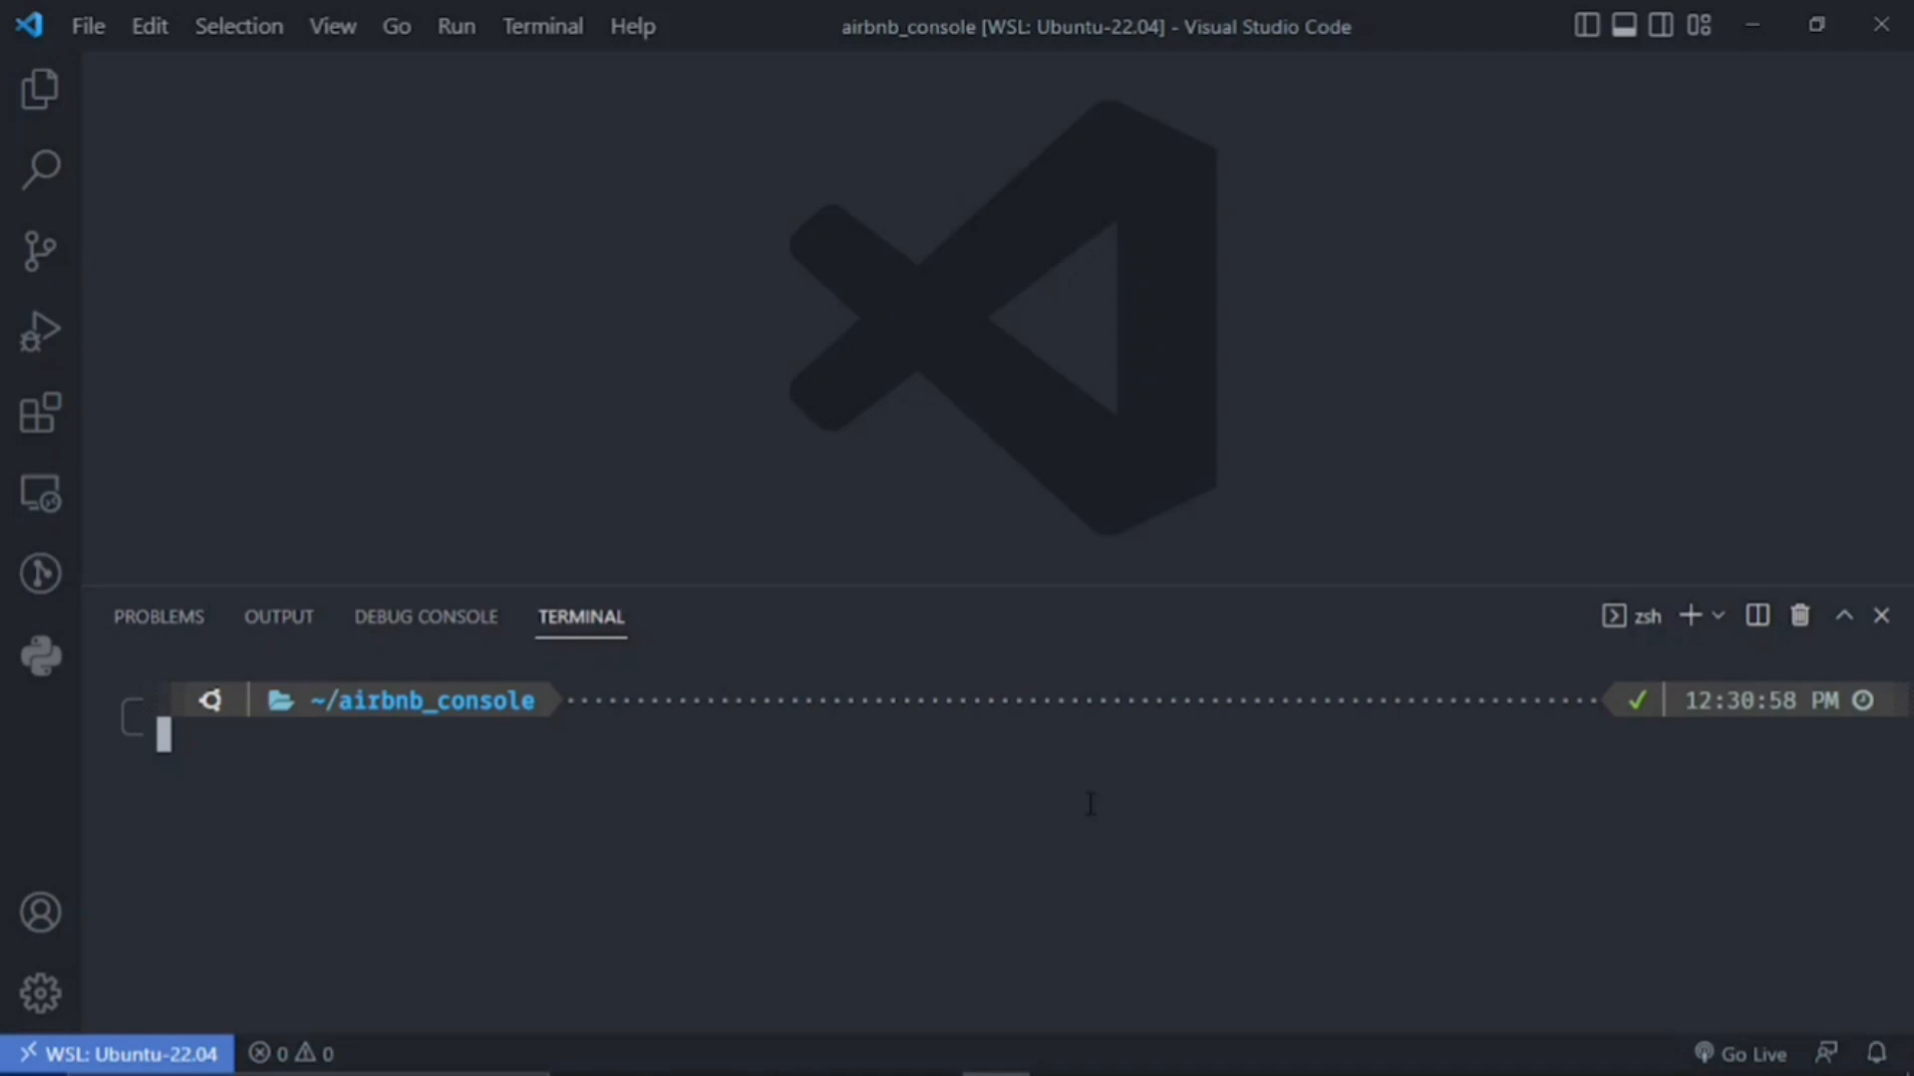
mouse_move(940, 925)
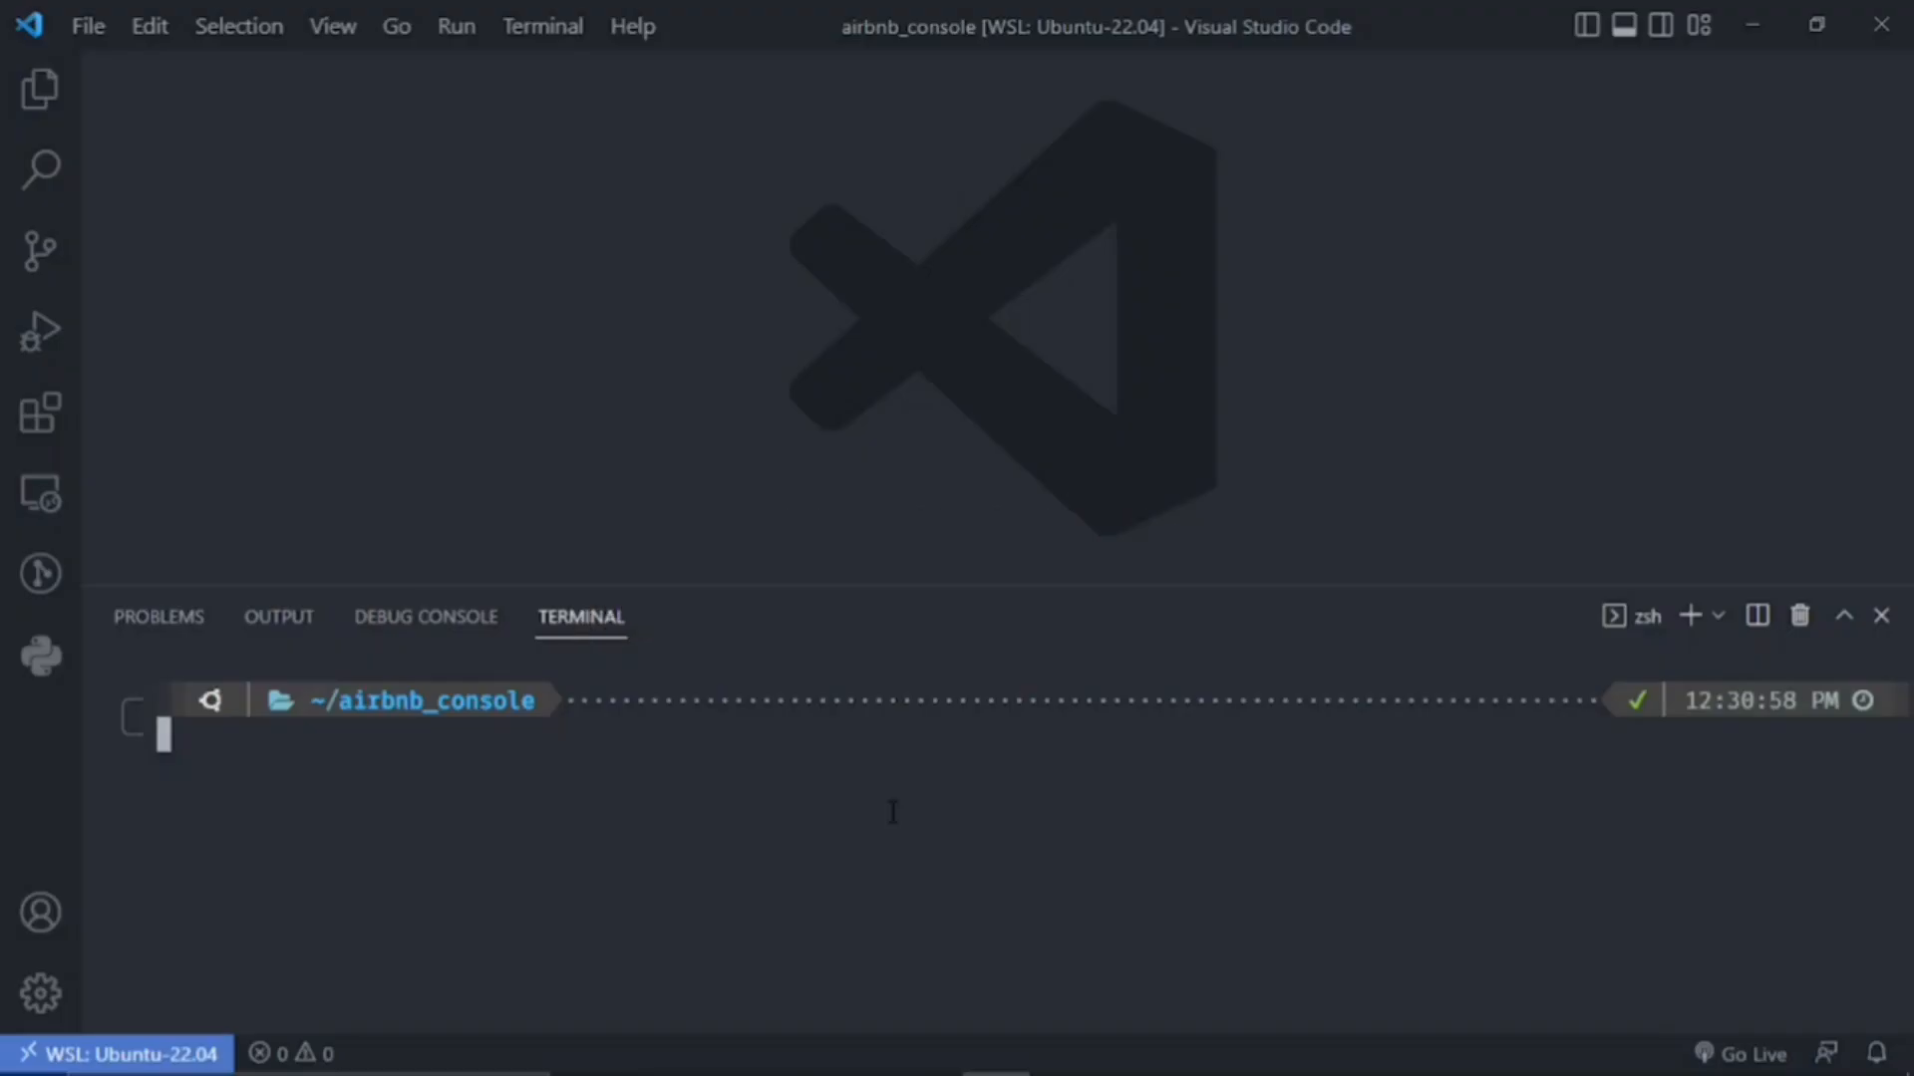
mouse_move(696, 844)
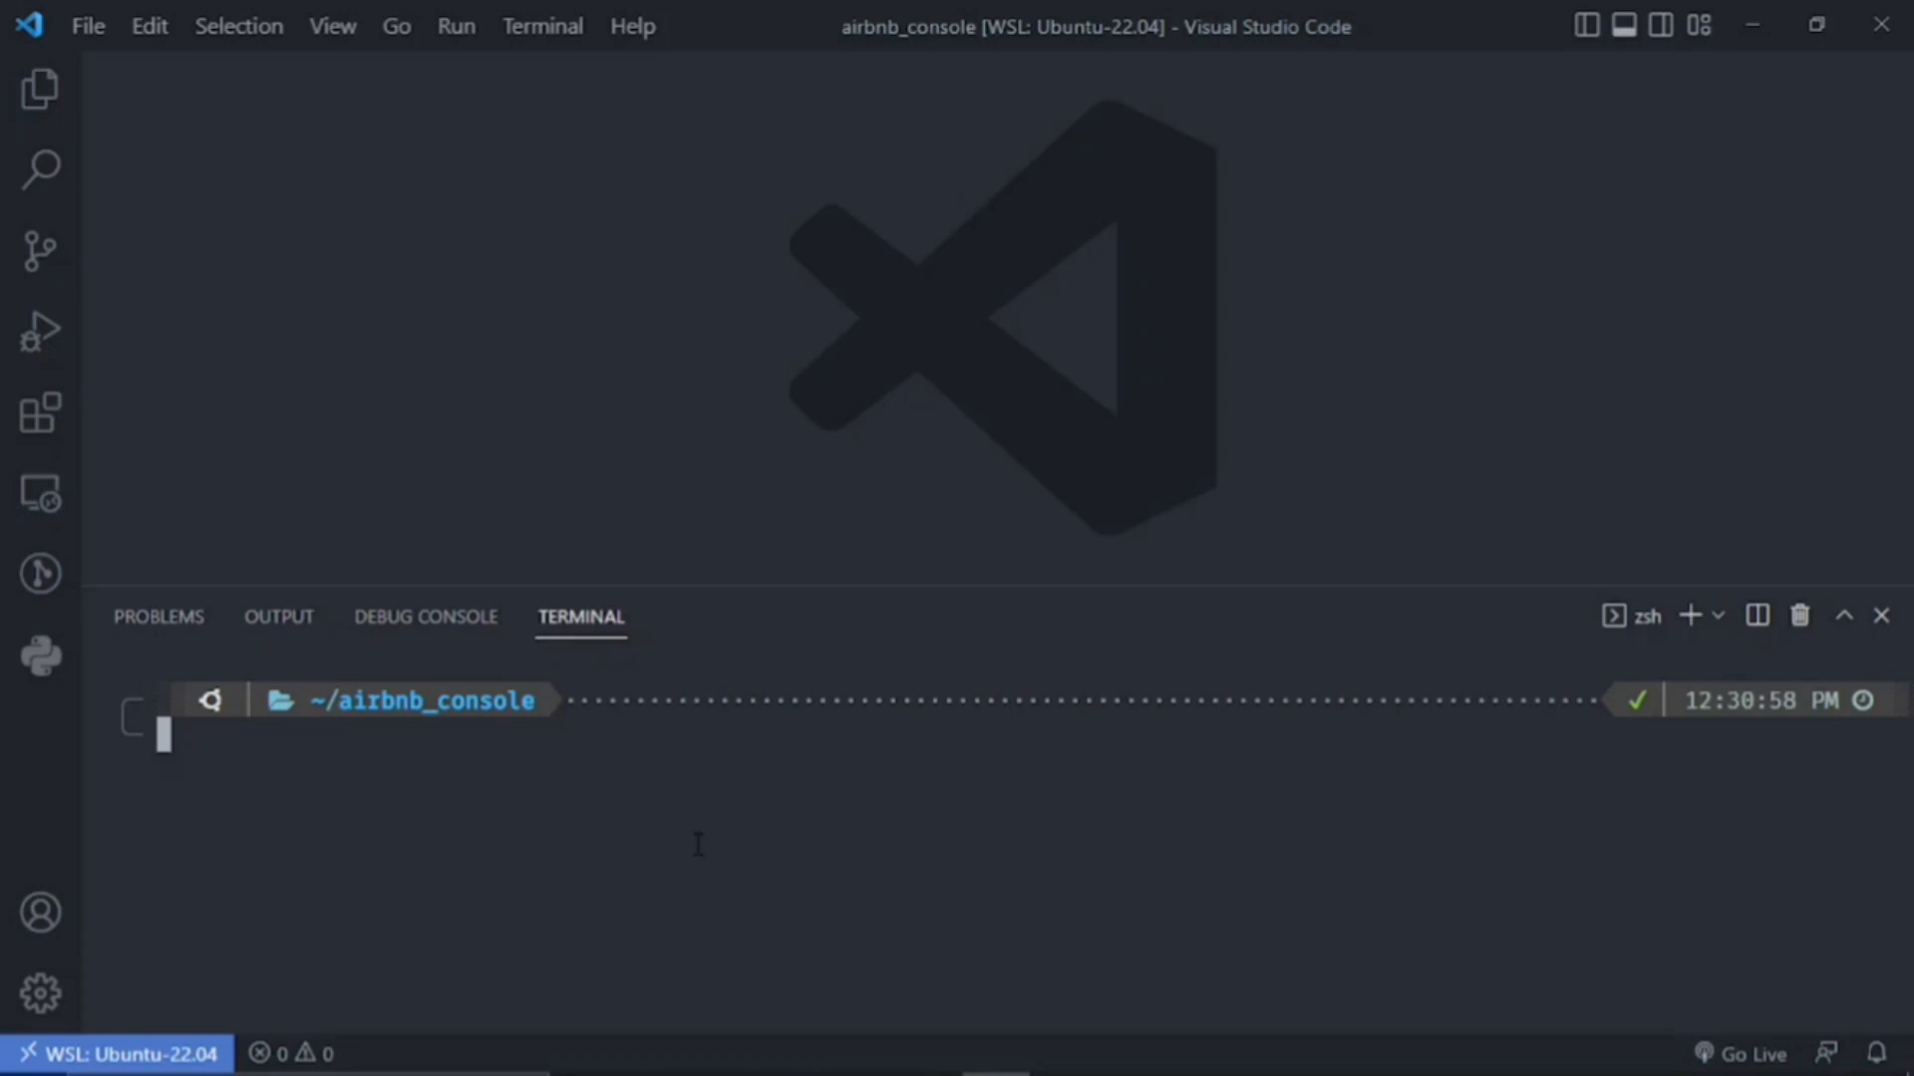
mouse_move(740, 860)
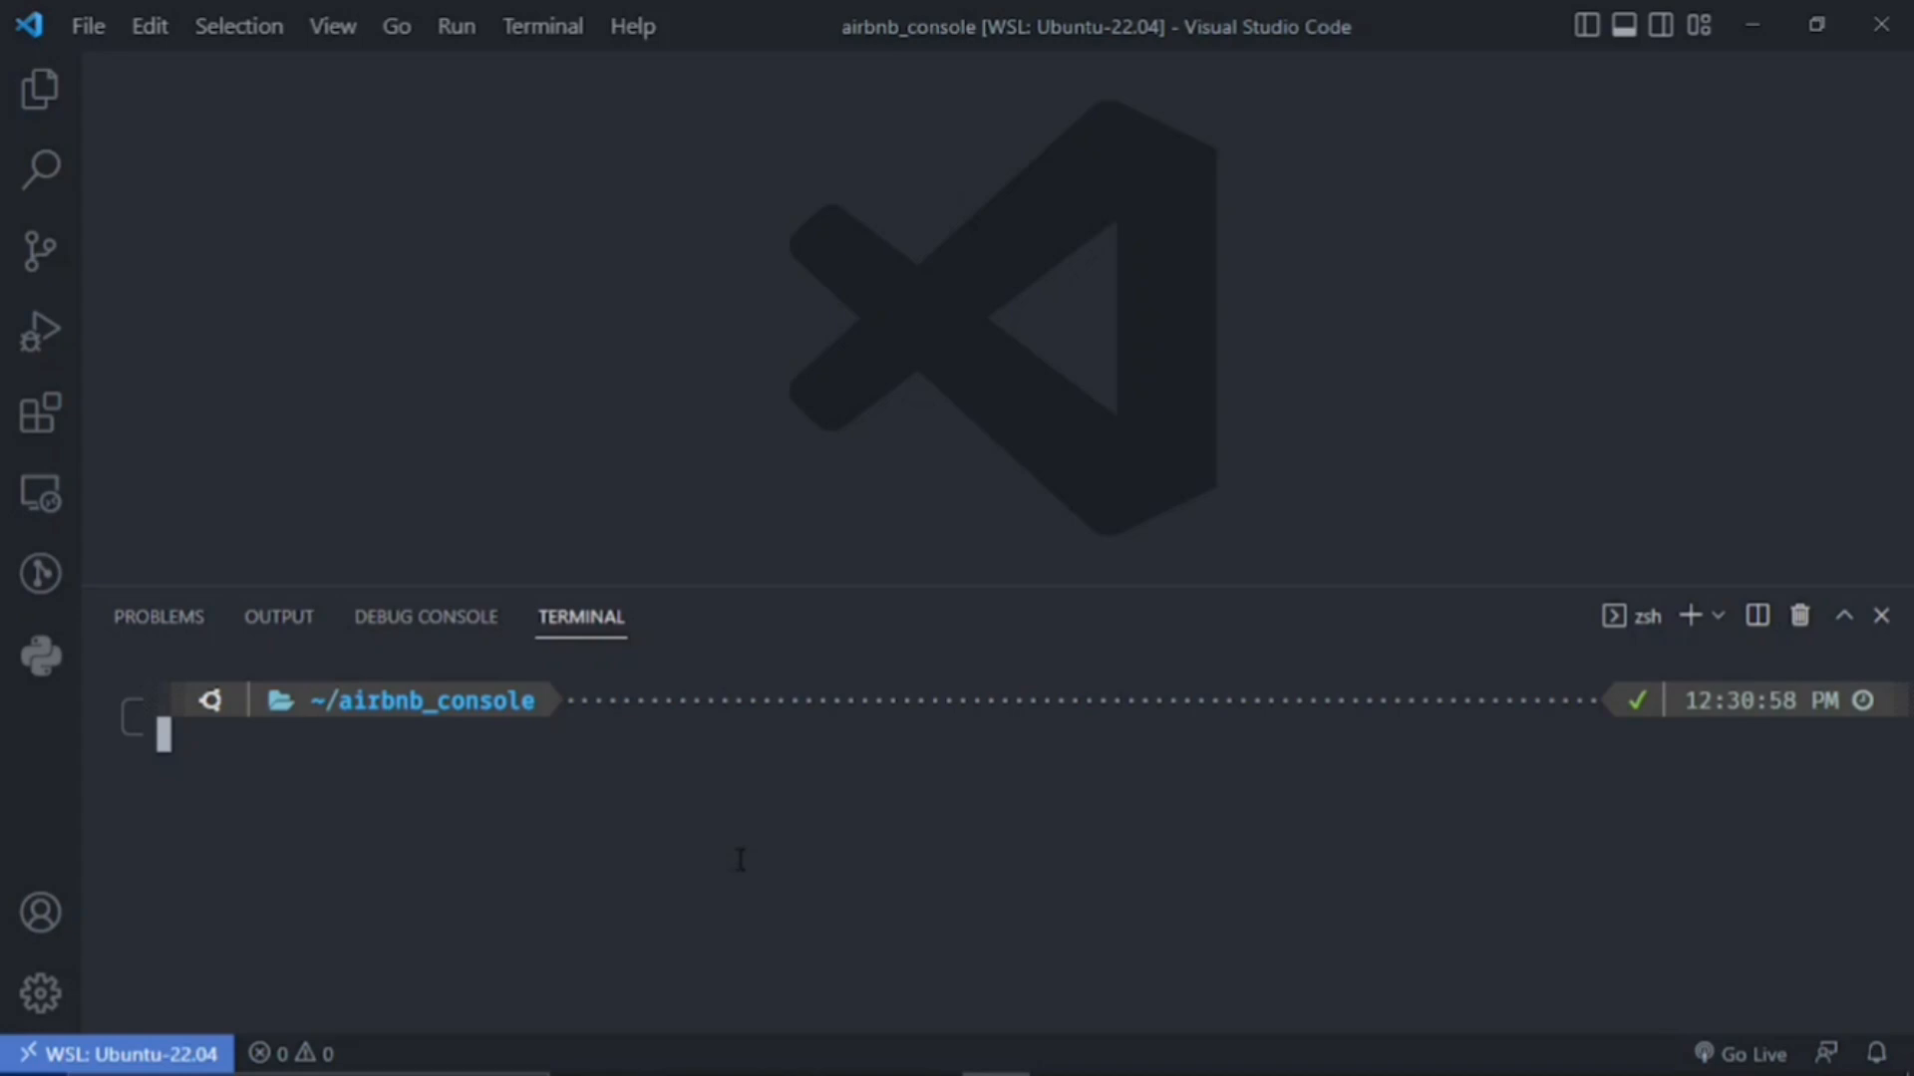